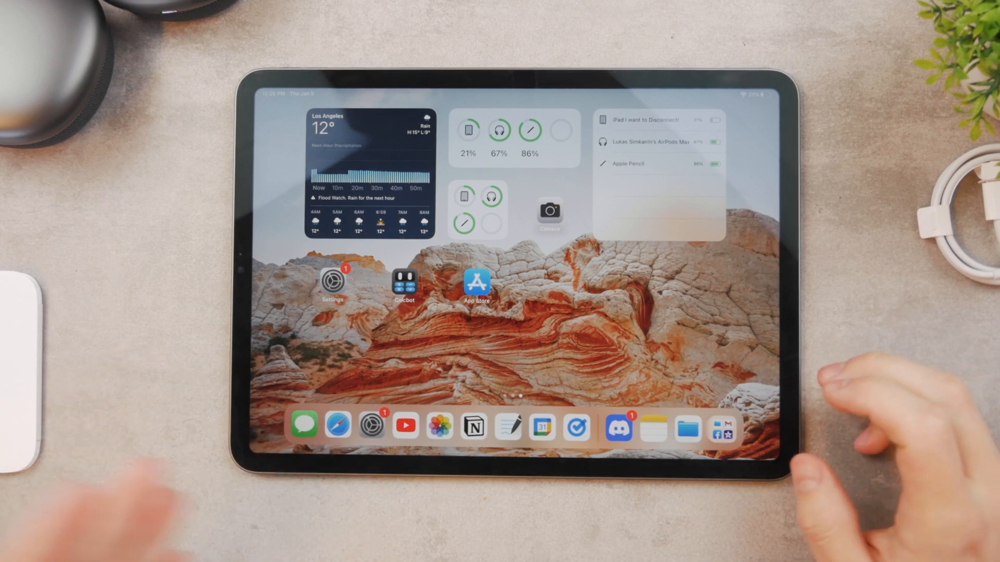
Step: Launch Settings from the home screen and scroll the sidebar down to General
click(332, 281)
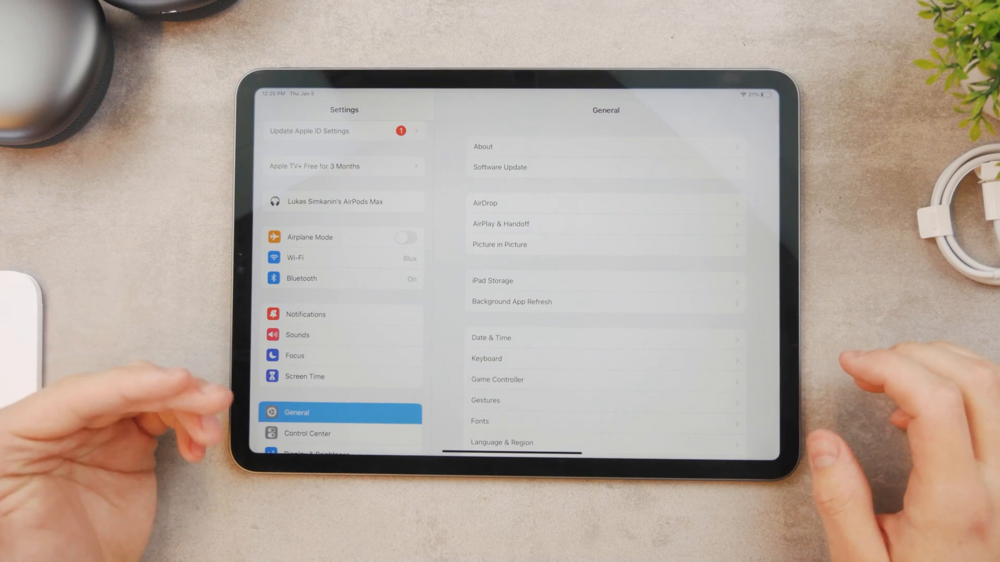
scroll(down, 3)
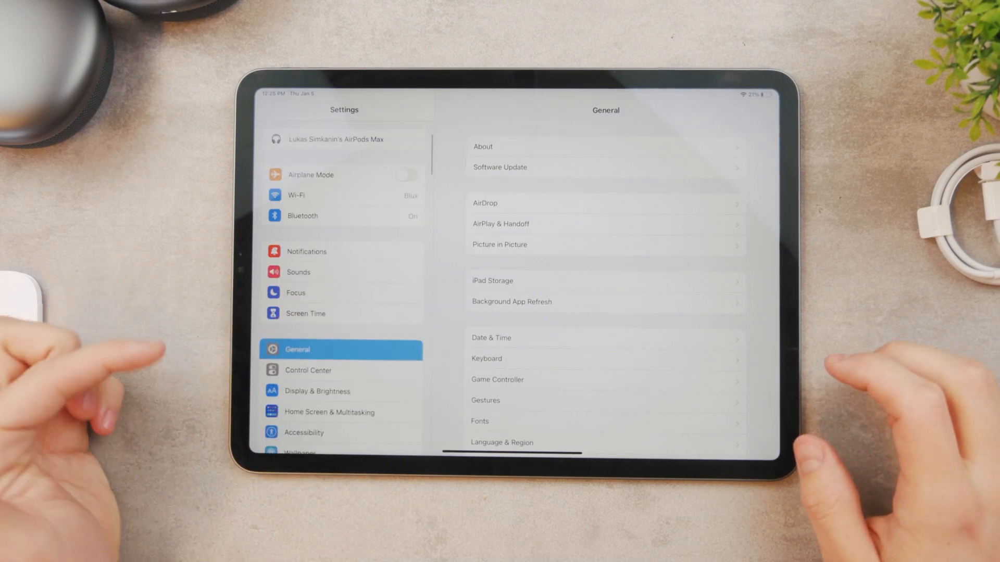
scroll(down, 3)
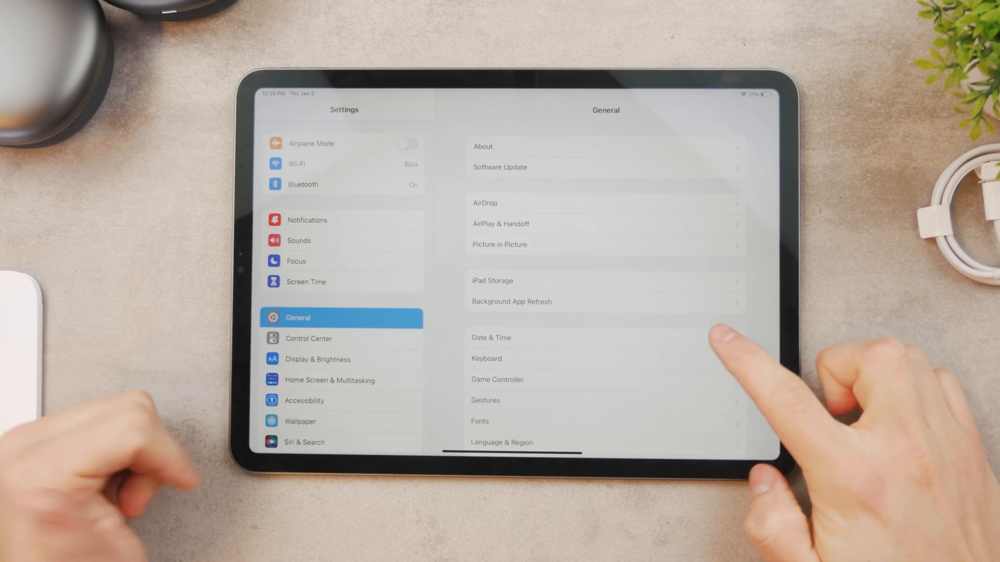
Step: Open Date & Time from the General page
click(491, 337)
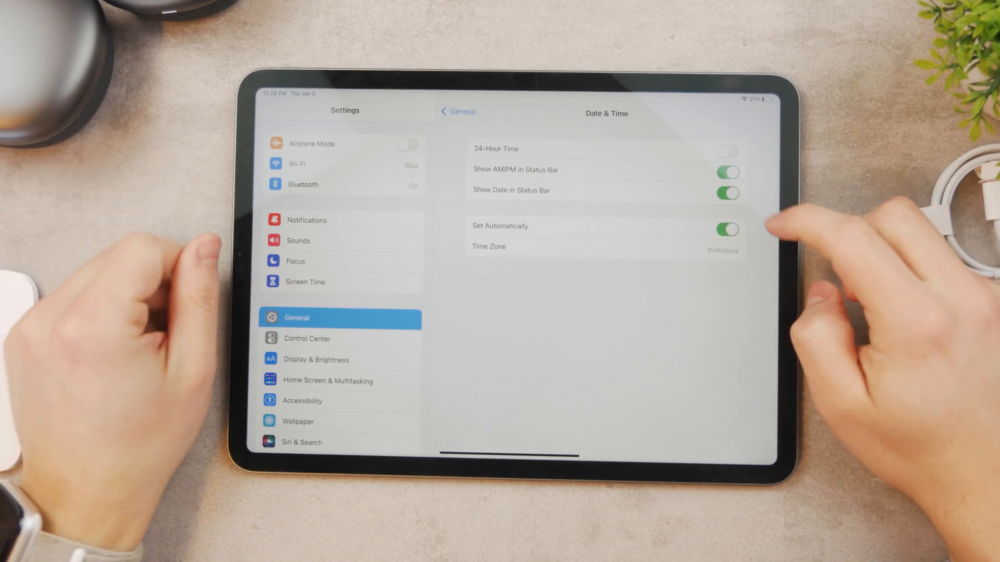
Step: Change the time zone to London, England by searching the city list
click(728, 227)
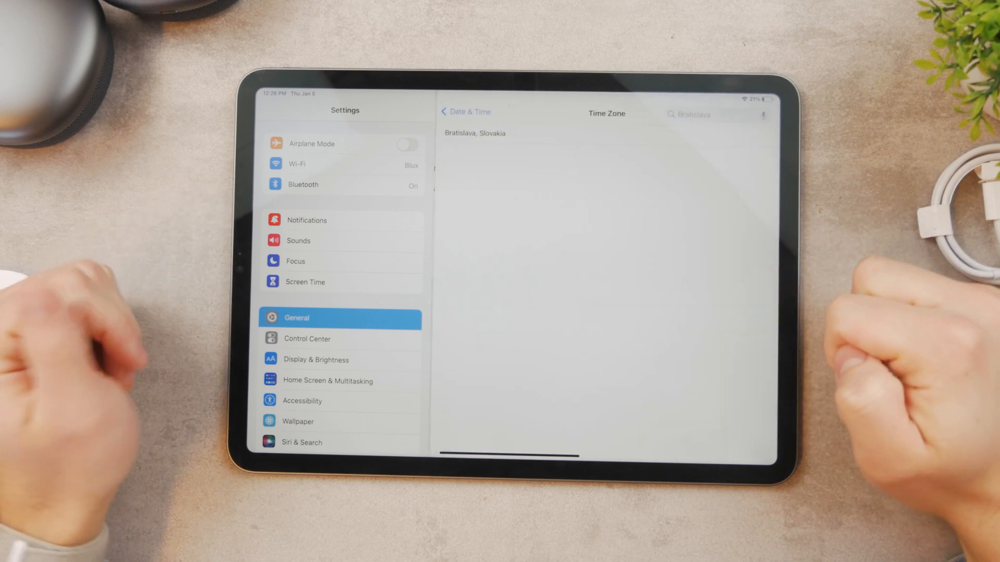
click(691, 114)
text(lond)
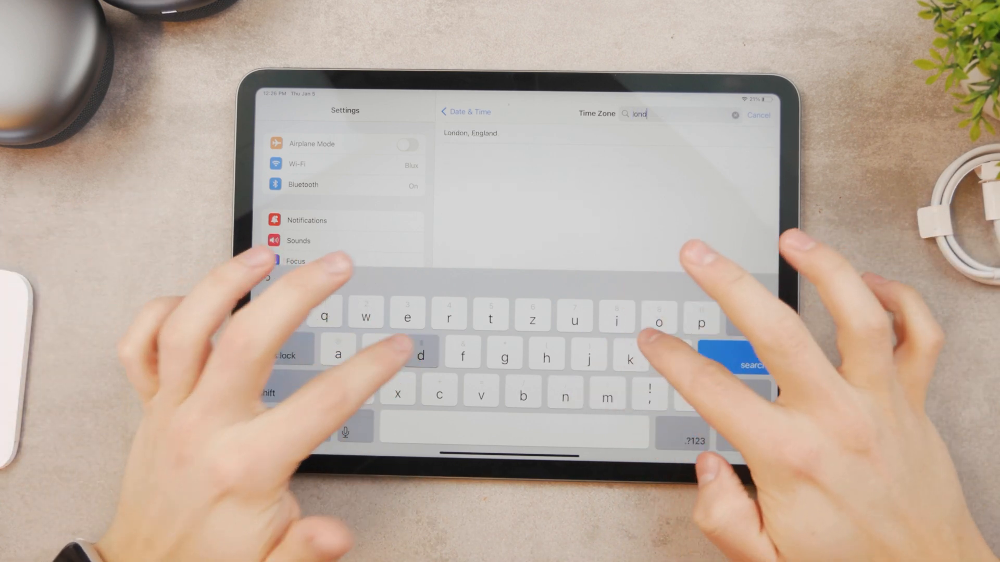
click(471, 133)
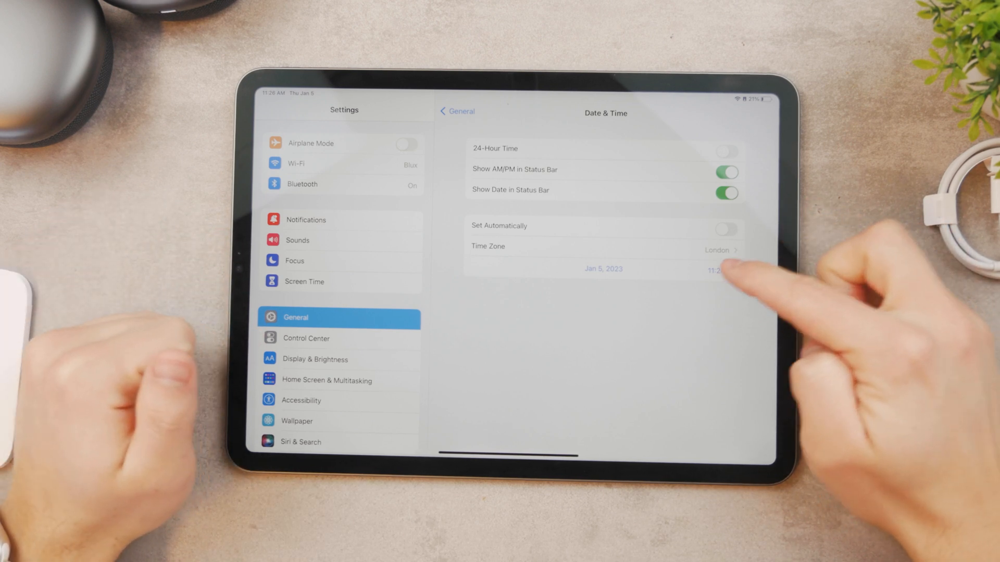
Step: Expand the date picker under Time Zone to show January 5, 2023
click(604, 269)
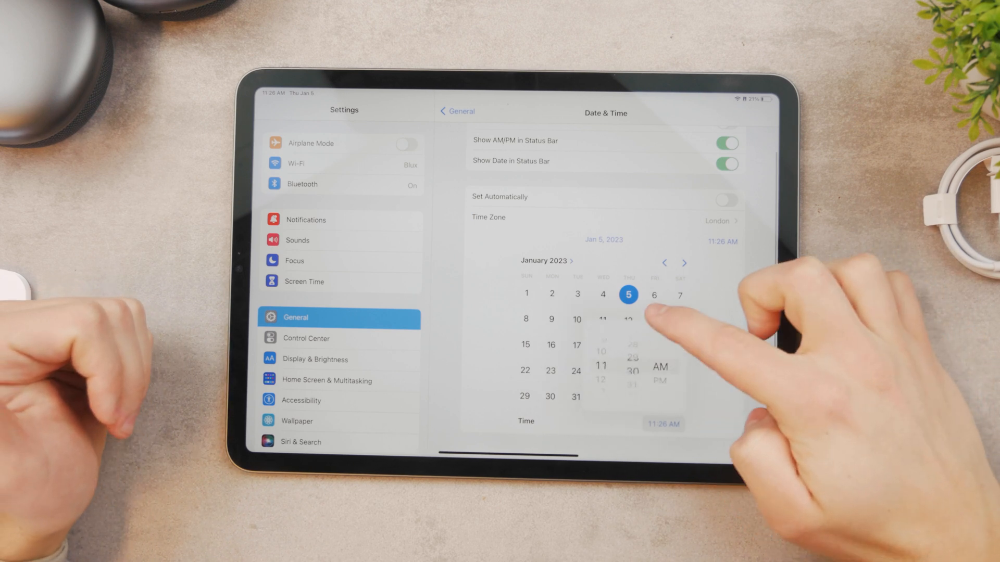
scroll(down, 3)
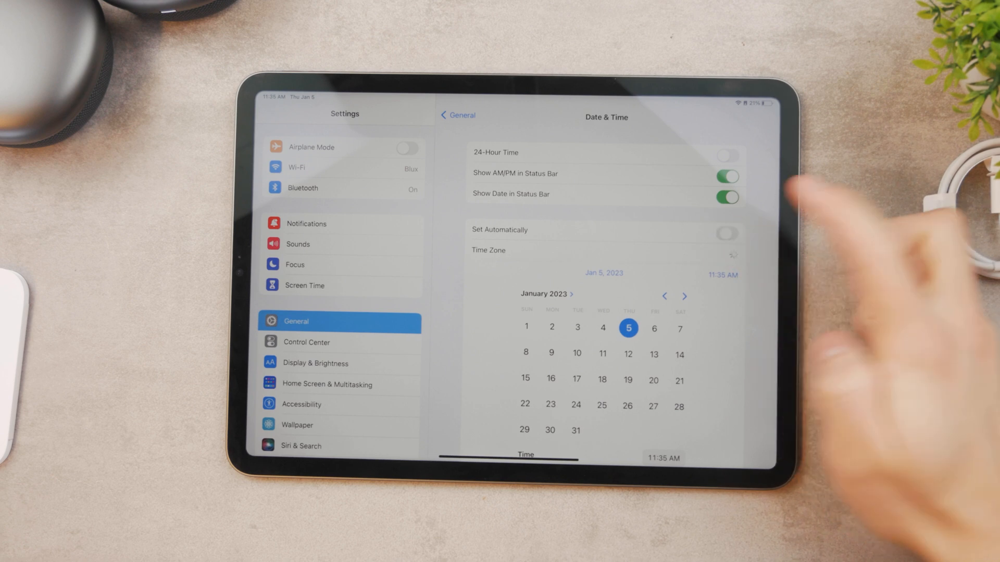
Step: Toggle Set Automatically on, off to show London, then on again for Bratislava
click(728, 233)
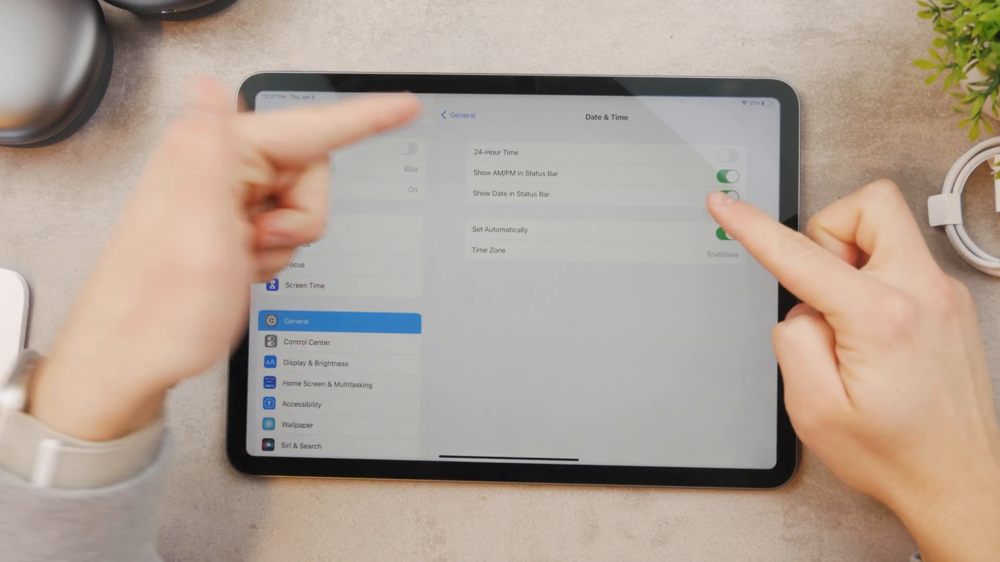
click(728, 195)
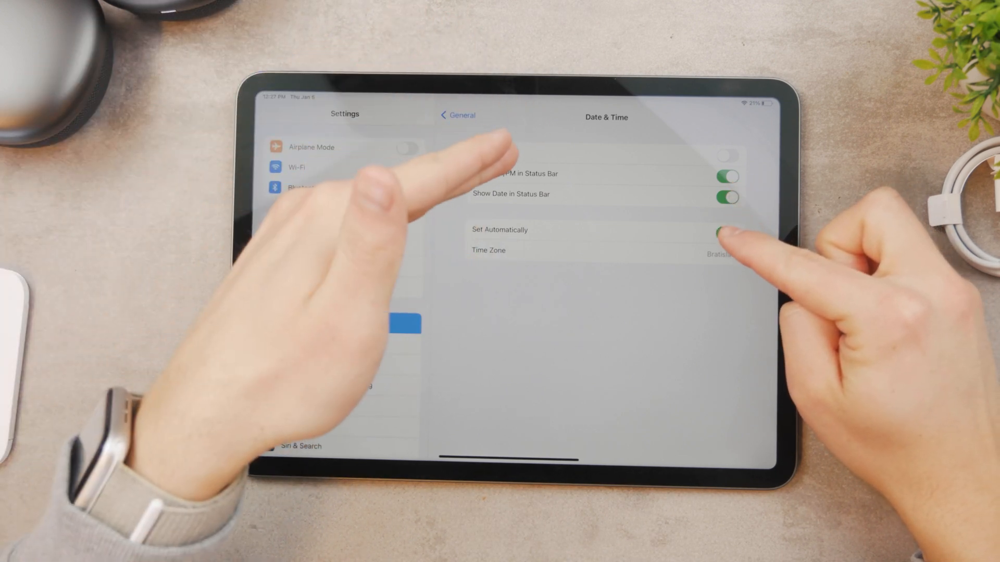
click(728, 231)
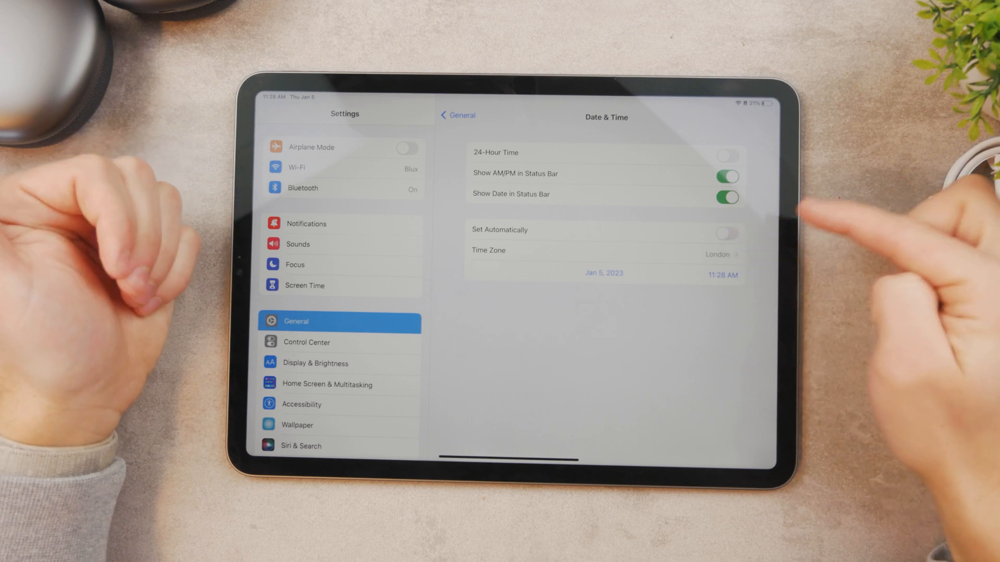
click(728, 231)
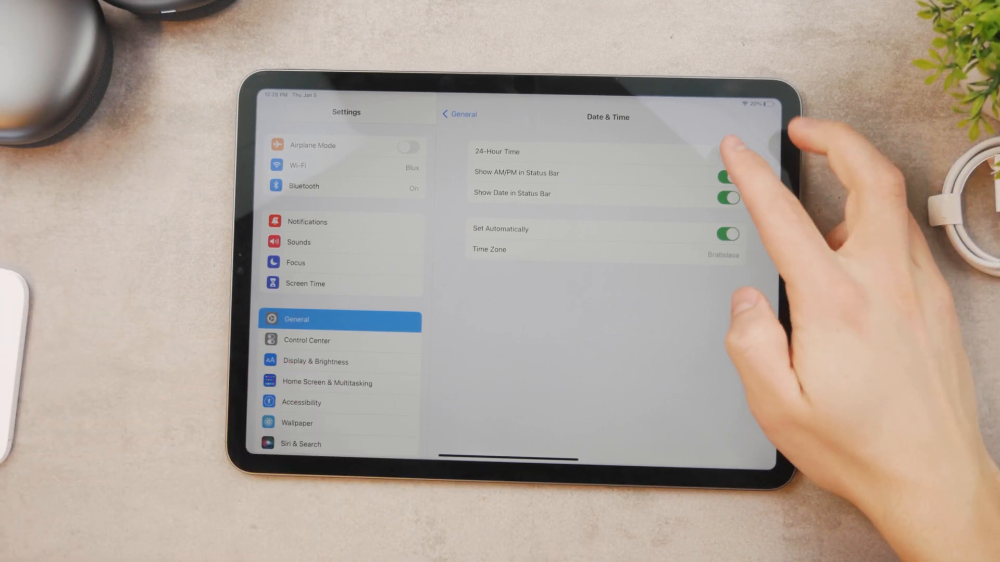
click(729, 155)
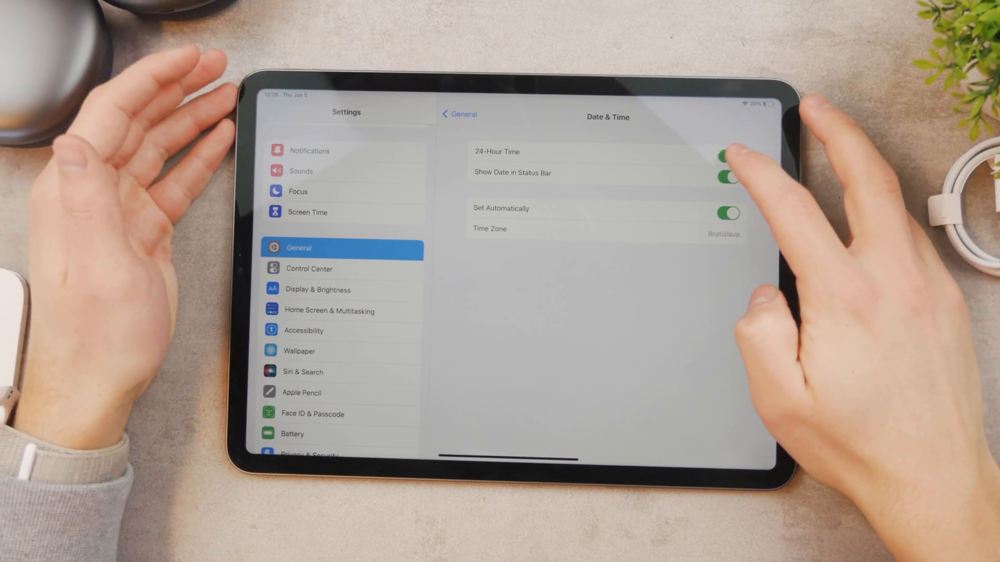
click(725, 154)
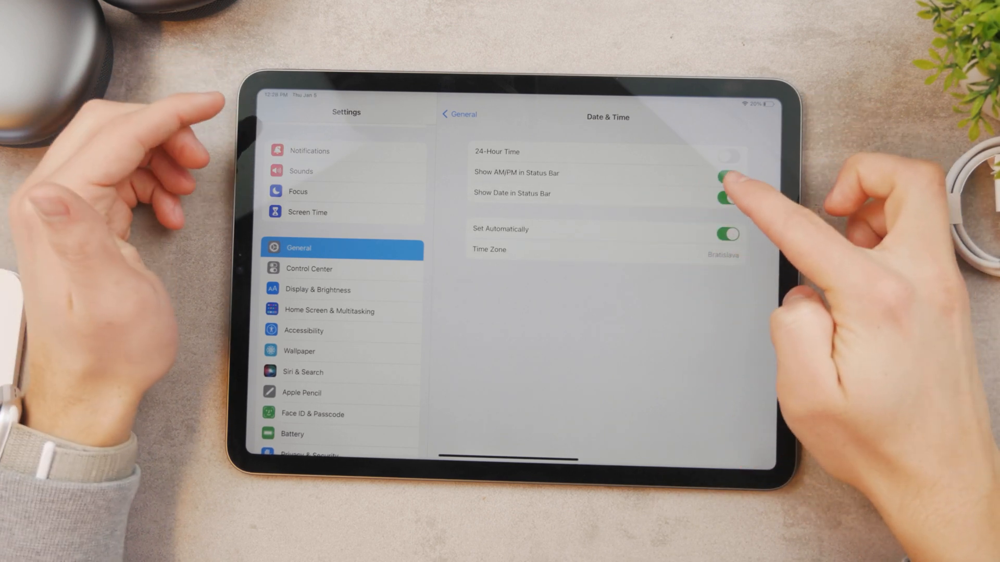
click(730, 176)
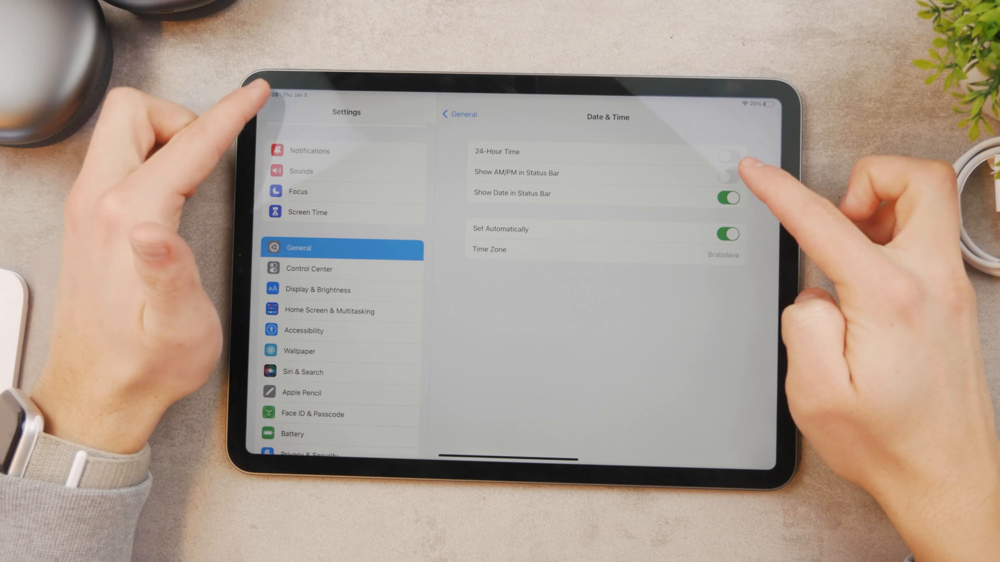
click(731, 173)
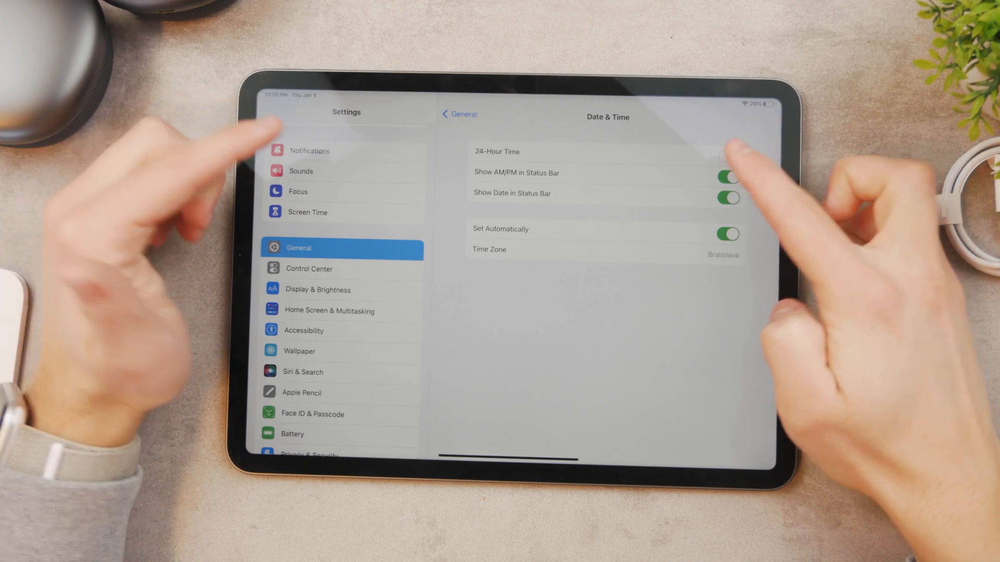